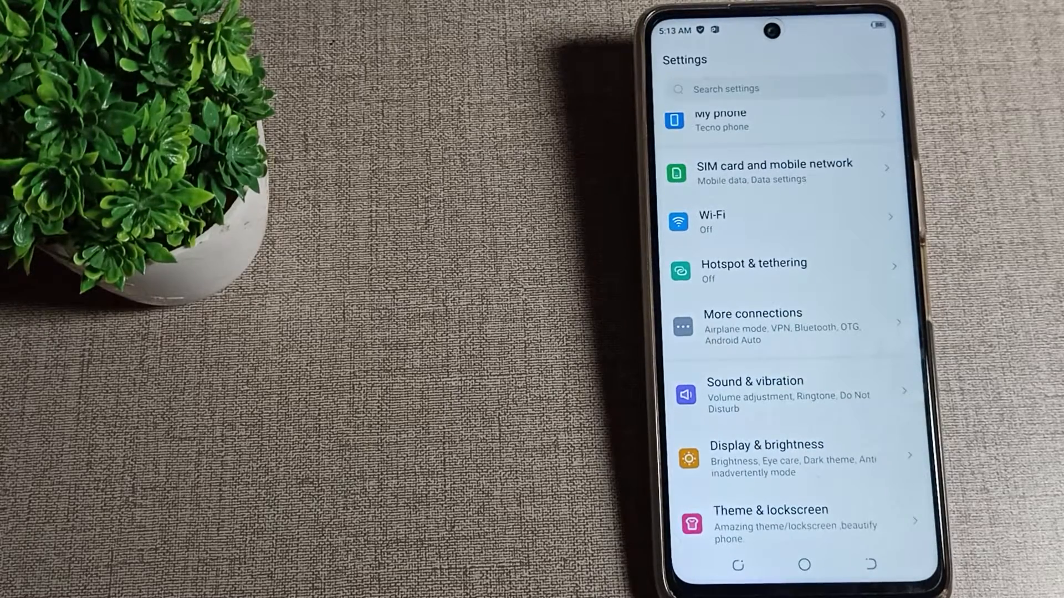
# Close Settings from recent apps, relaunch it from the app drawer, and open Hotspot & tethering.
pyautogui.click(803, 564)
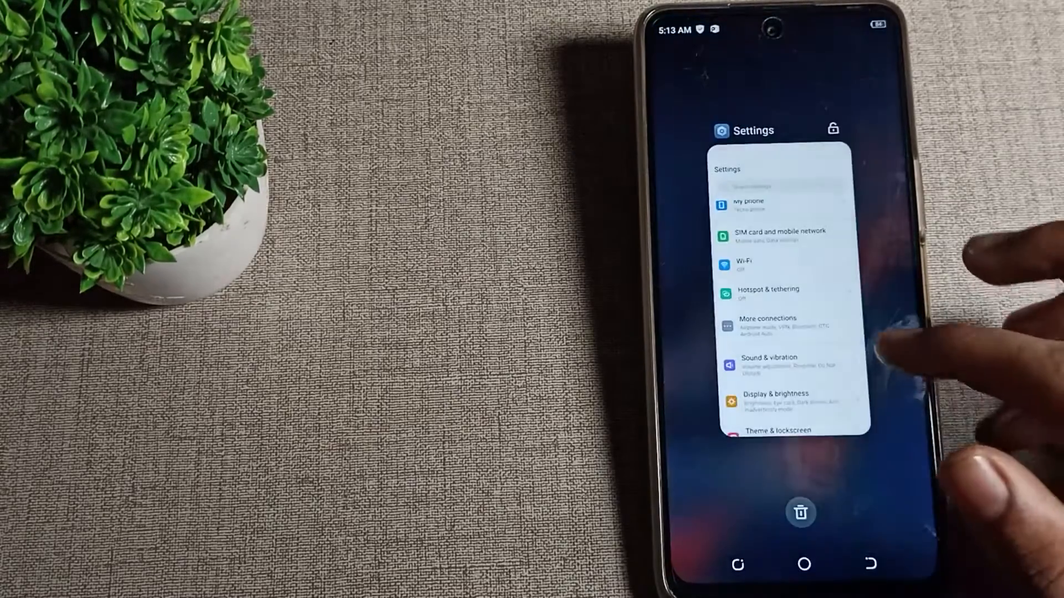
pyautogui.click(801, 512)
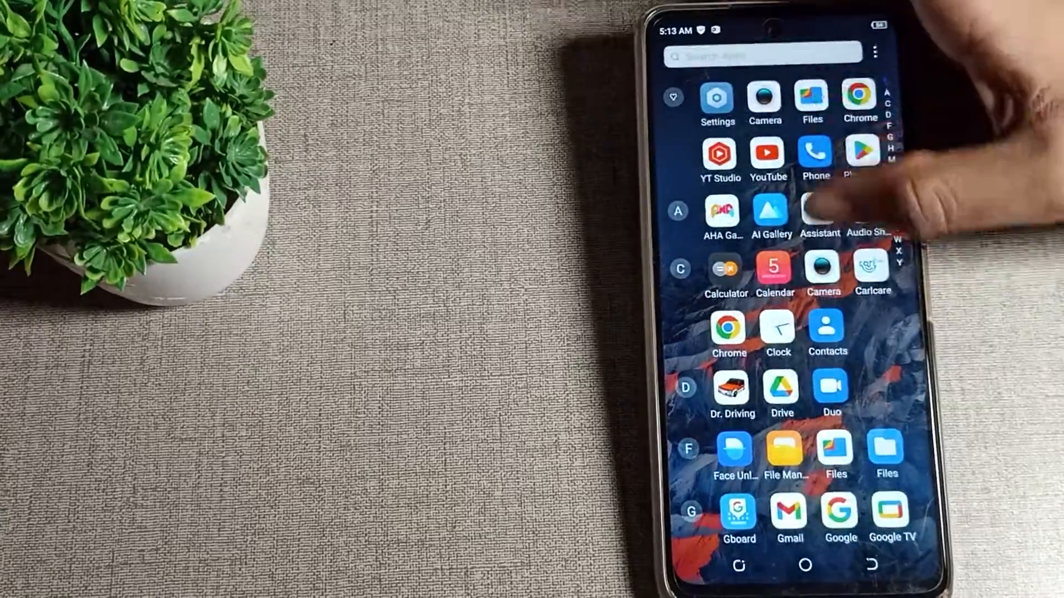
pyautogui.scroll(-3)
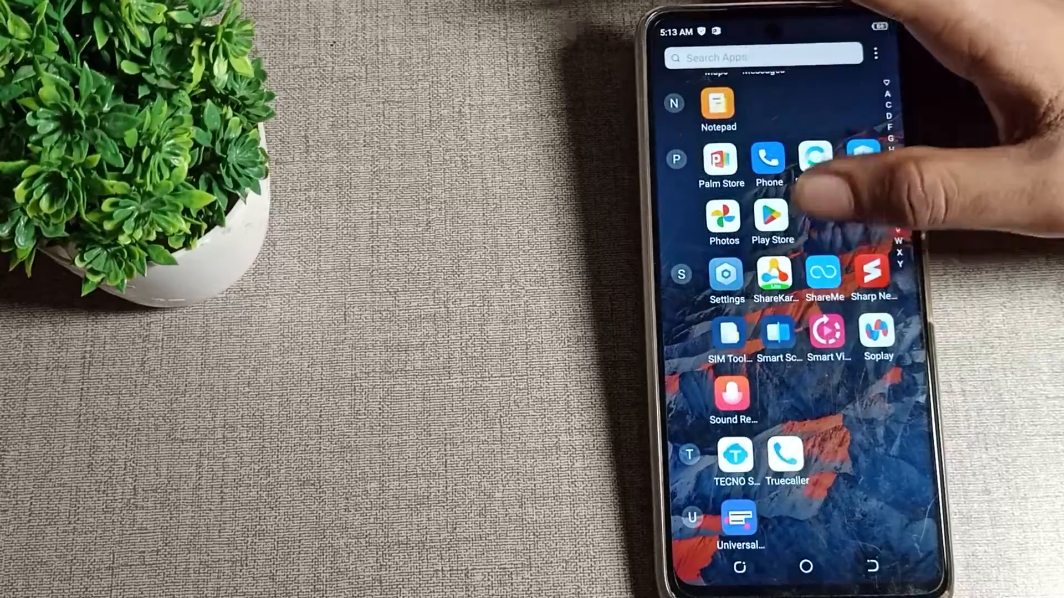
pyautogui.click(726, 278)
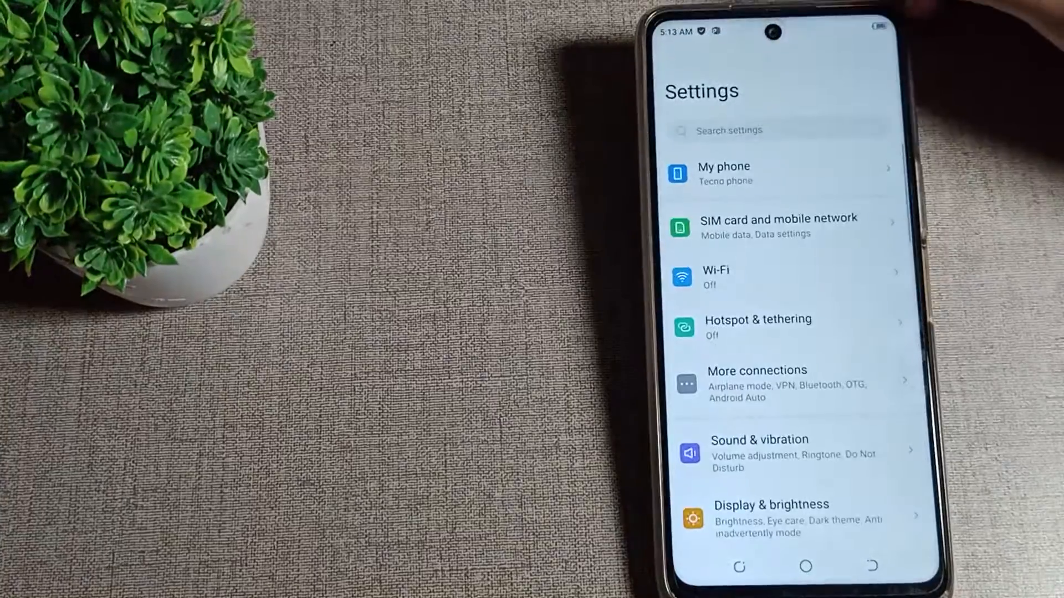
pyautogui.scroll(-3)
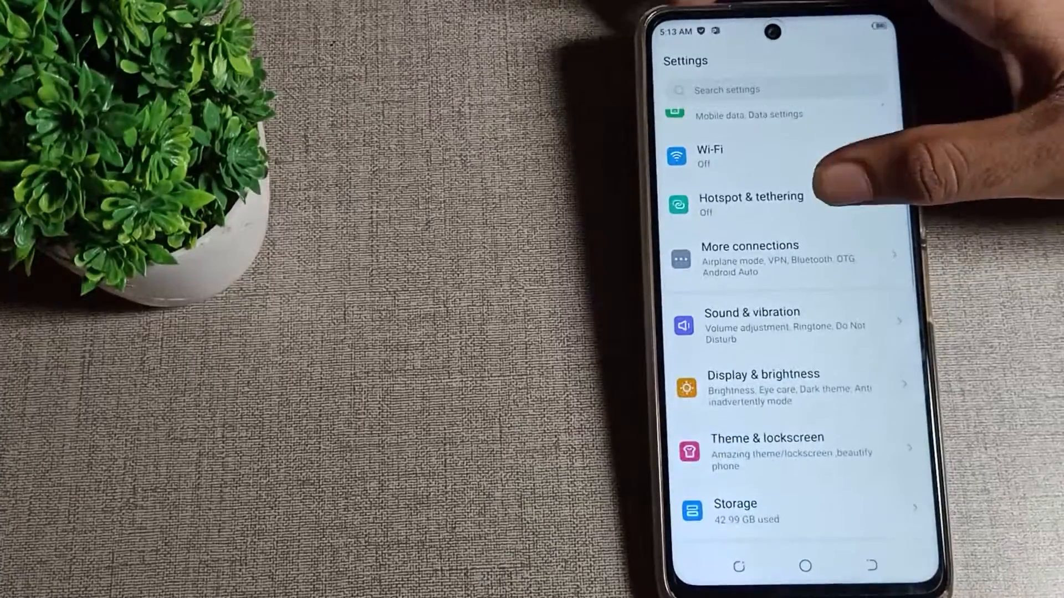
pyautogui.click(751, 203)
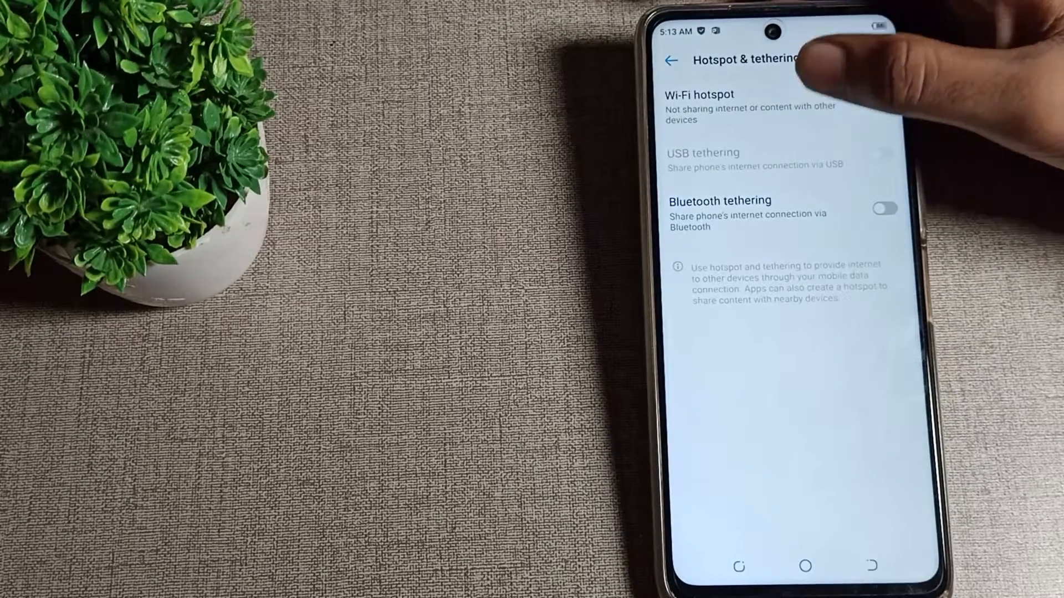
# Open the Hotspot name dialog under Wi-Fi hotspot settings.
pyautogui.click(719, 107)
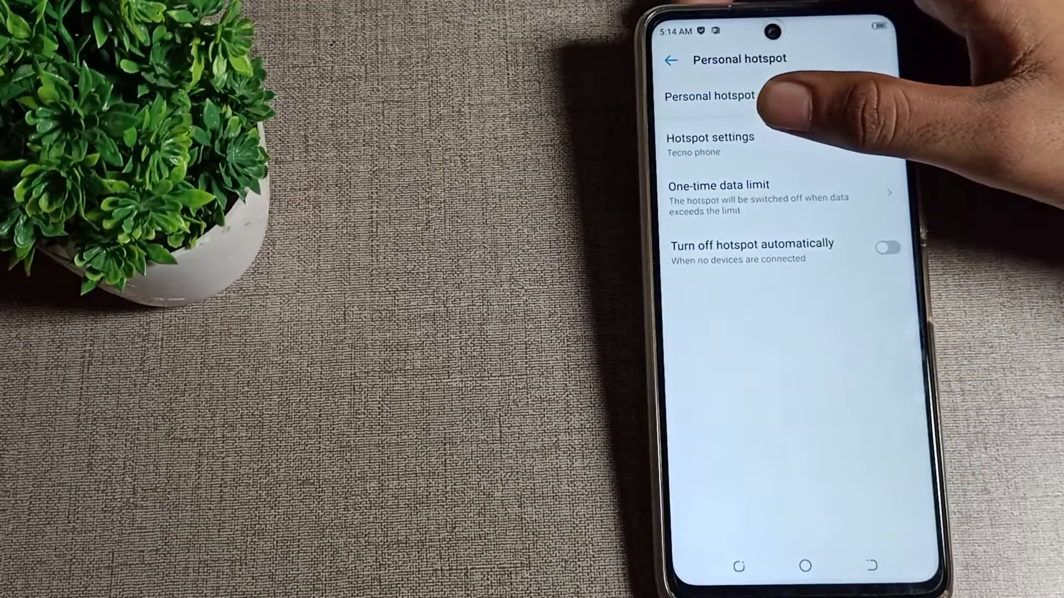
pyautogui.click(710, 144)
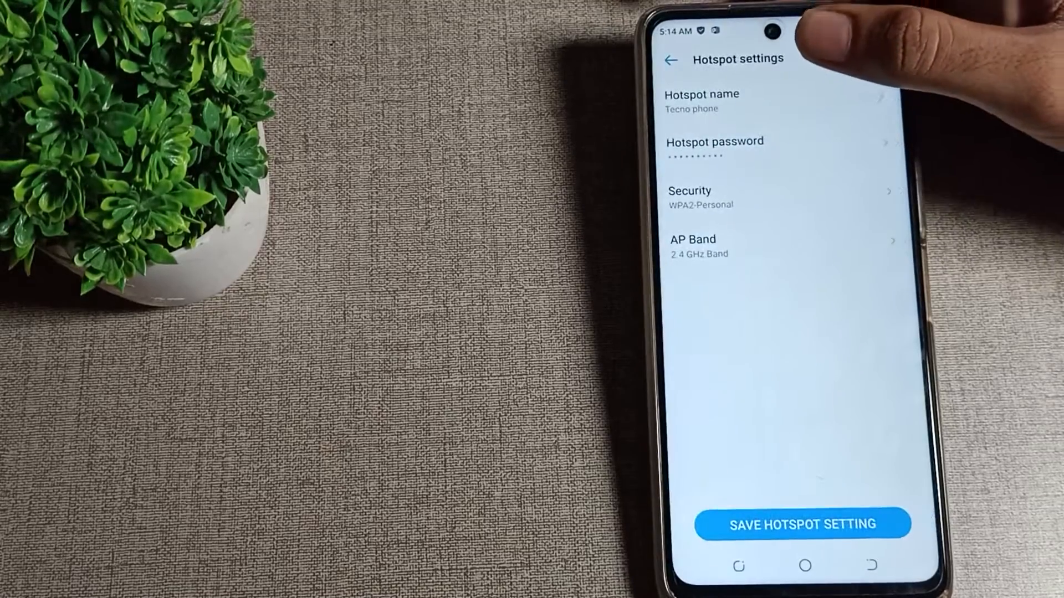
pyautogui.click(702, 102)
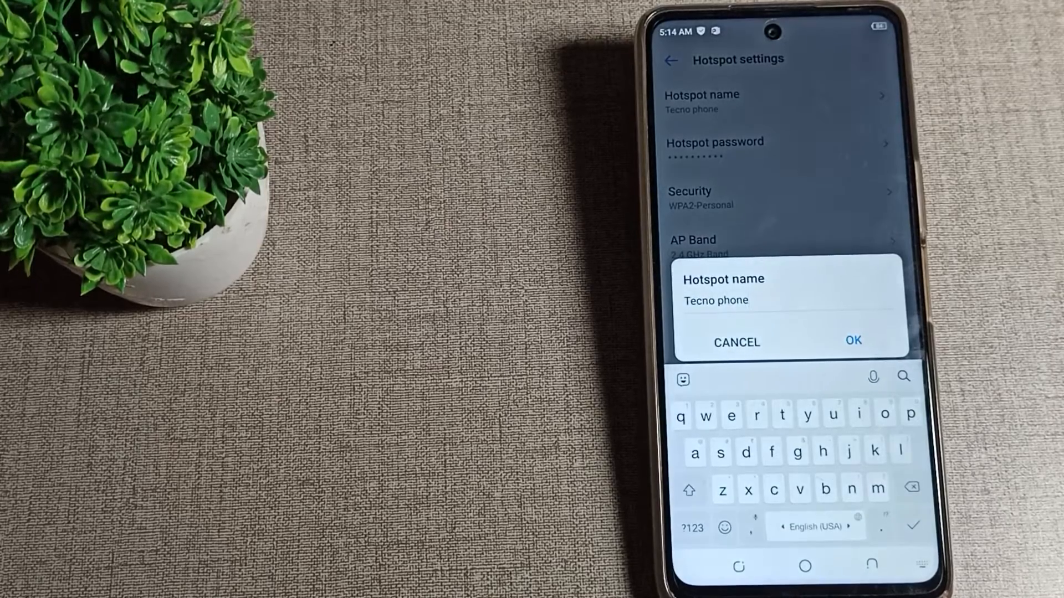
# Cancel the dialog, leaving the name Tecno phone, and return to main Settings.
pyautogui.click(853, 341)
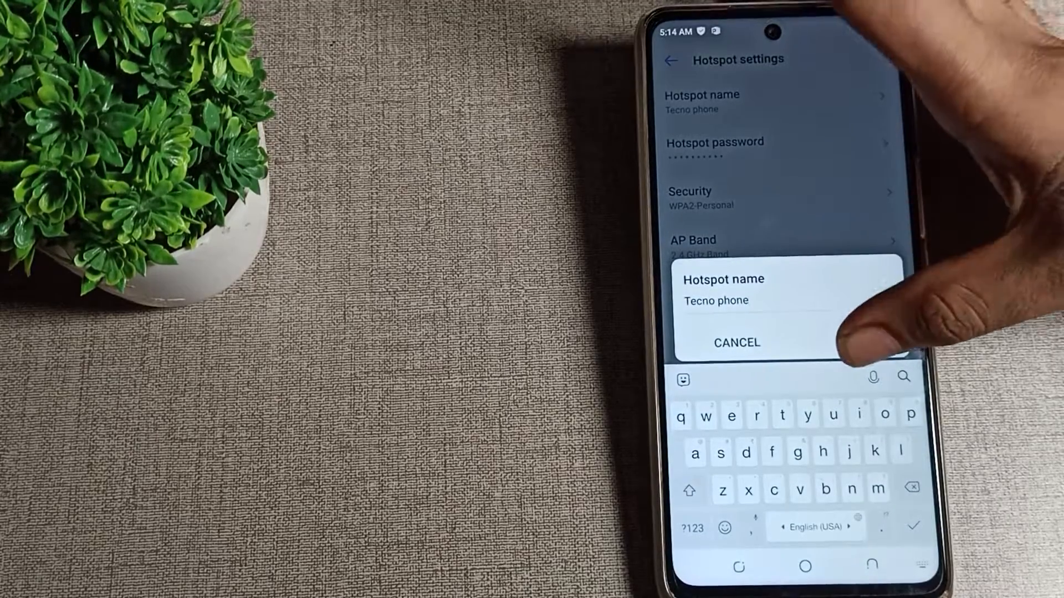
pyautogui.click(736, 342)
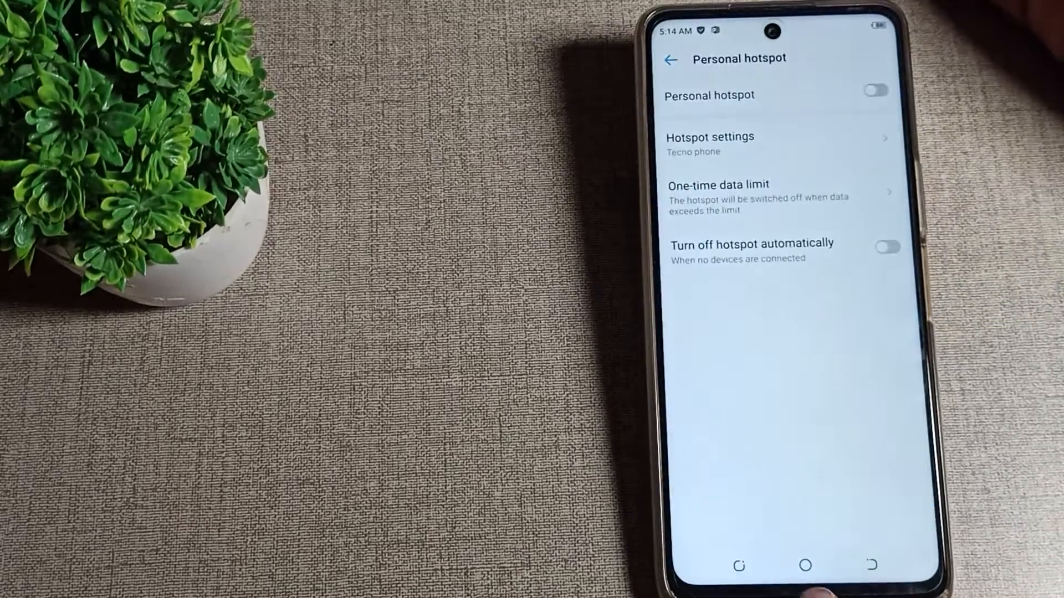
pyautogui.click(670, 59)
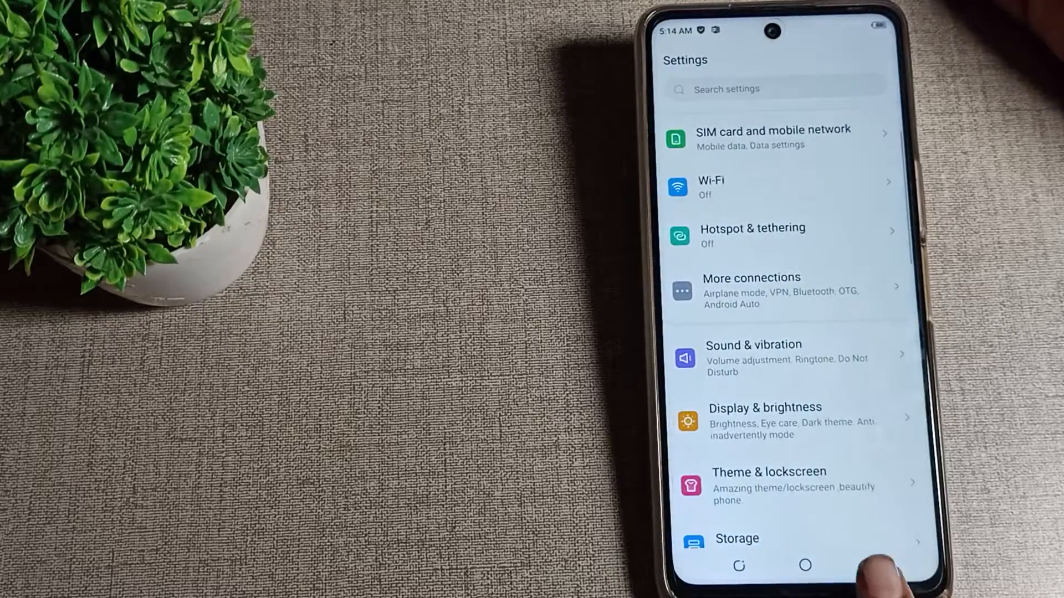